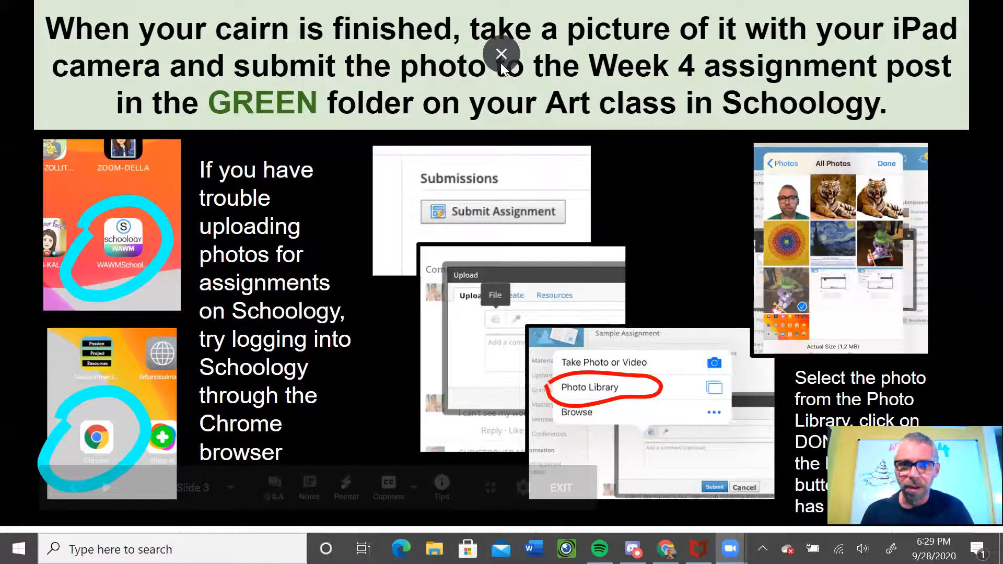
- Exit the slideshow and return to editing the Week 4 Build a Cairn deck
{"action": "left_click", "coordinate": [500, 53]}
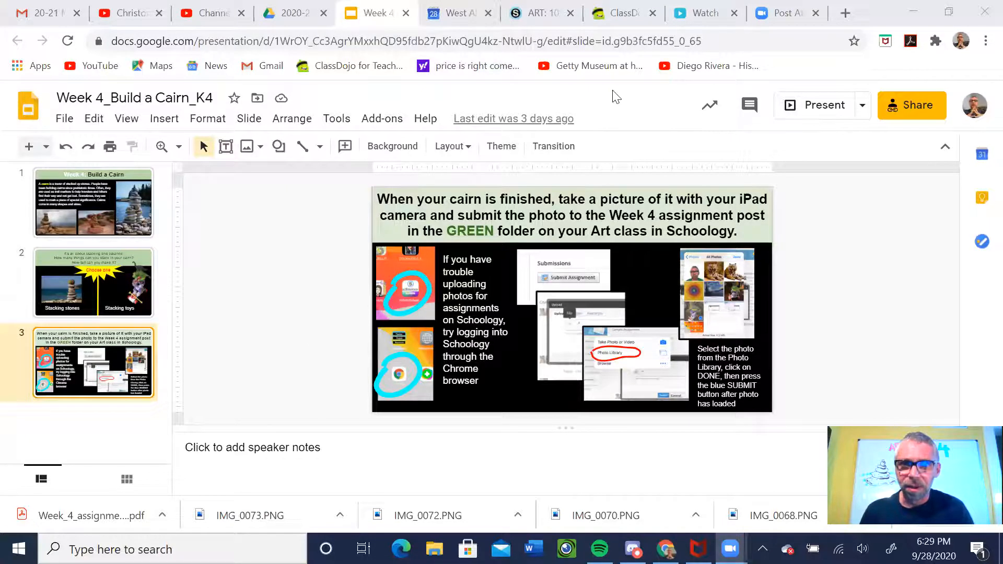
{"action": "mouse_move", "coordinate": [540, 13]}
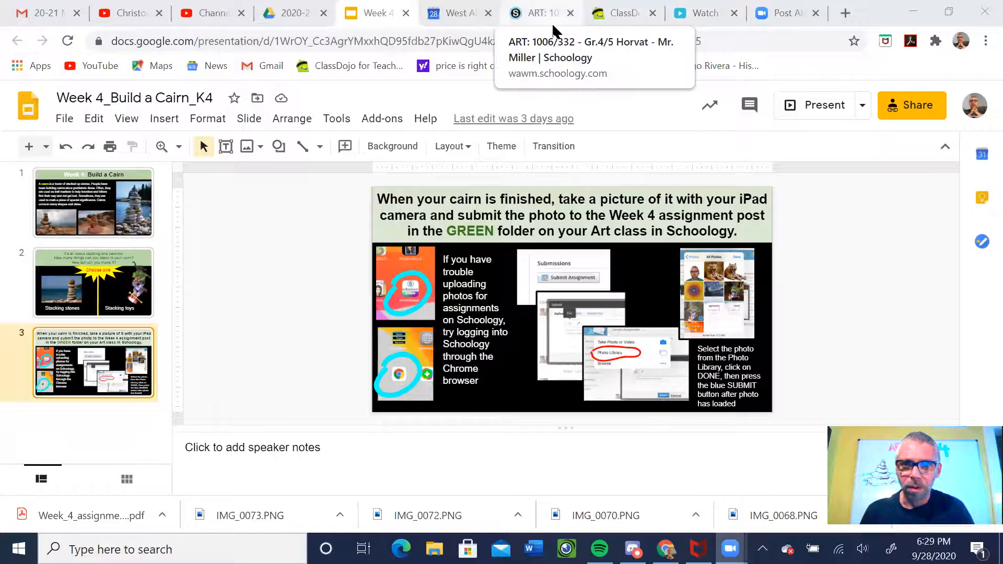
- Switch to the Schoology tab and scroll the art course materials to Art Week 4: Cairns
{"action": "left_click", "coordinate": [537, 12]}
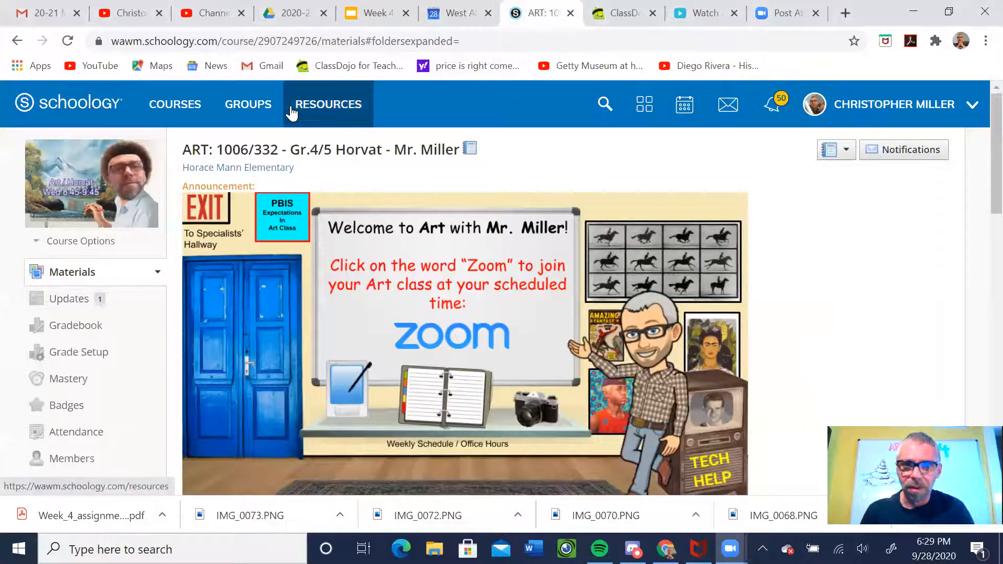
{"action": "left_click", "coordinate": [175, 103]}
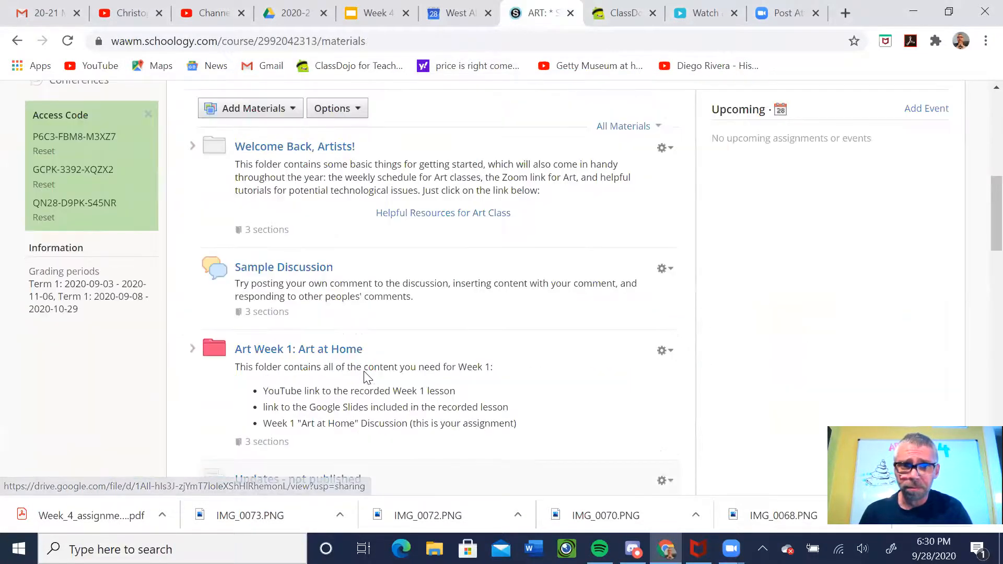
{"action": "scroll", "scroll_direction": "down", "scroll_amount": 3}
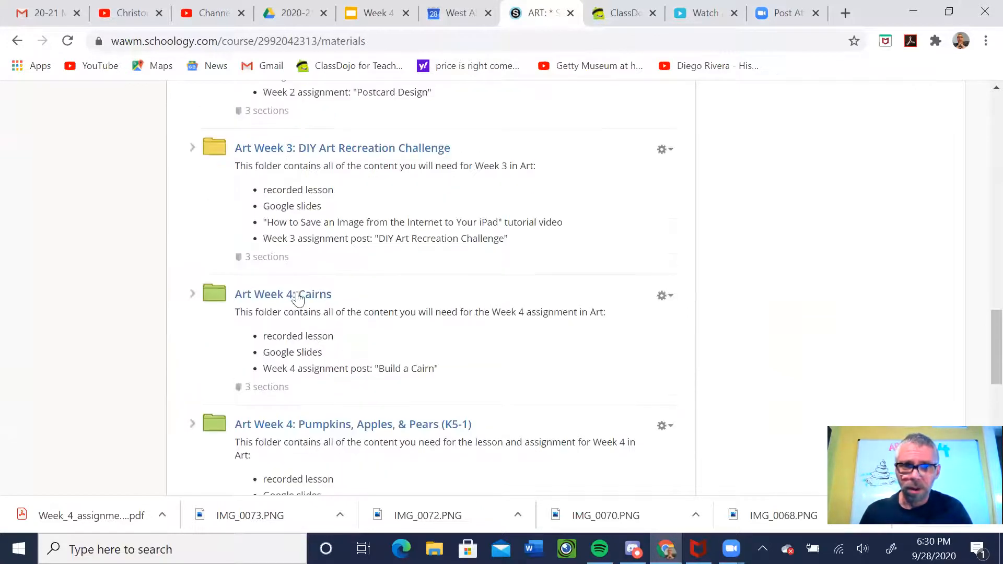
{"action": "mouse_move", "coordinate": [115, 349]}
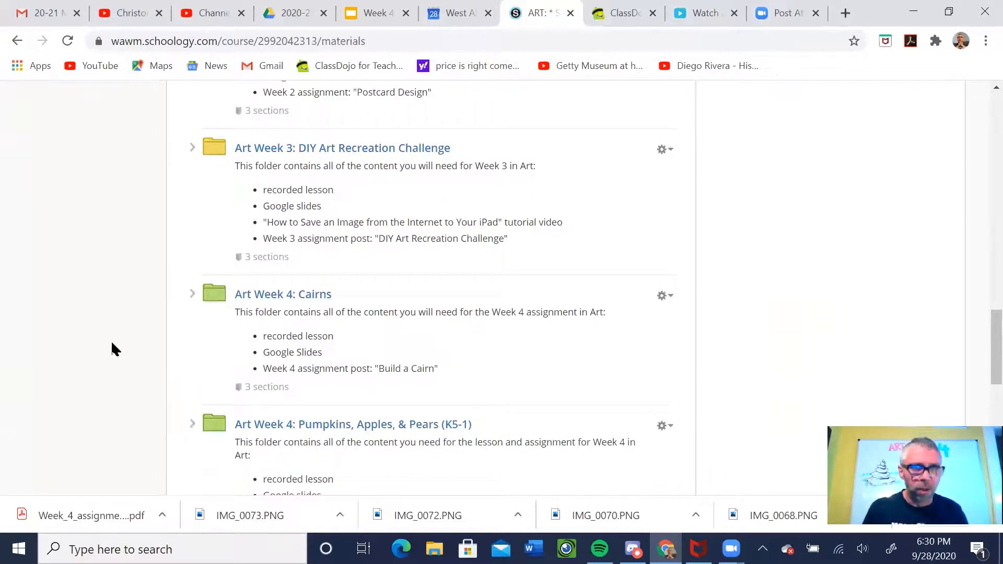
{"action": "mouse_move", "coordinate": [255, 132]}
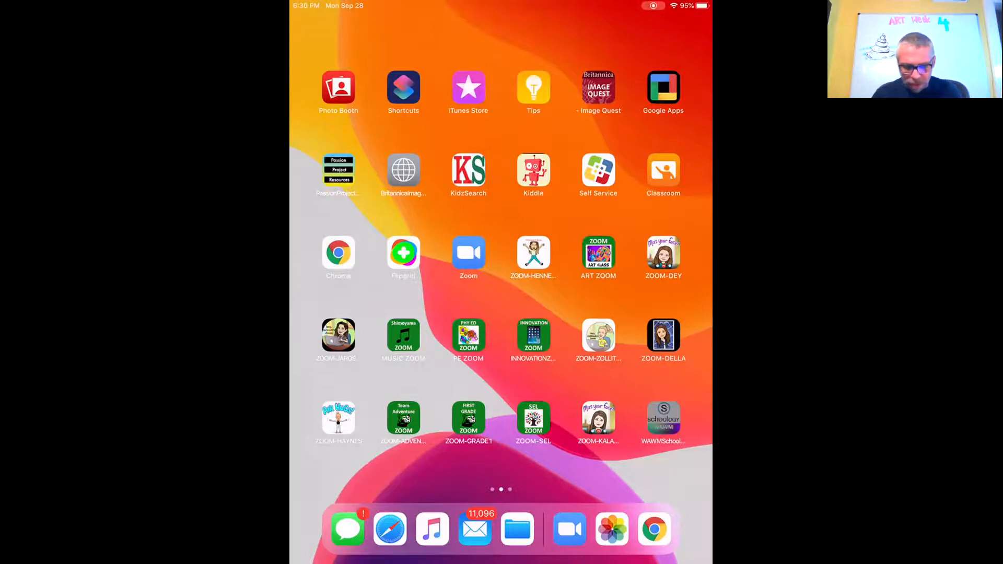
- Launch Schoology on the iPad and browse the course dashboard listing the art sections
{"action": "left_click", "coordinate": [663, 421]}
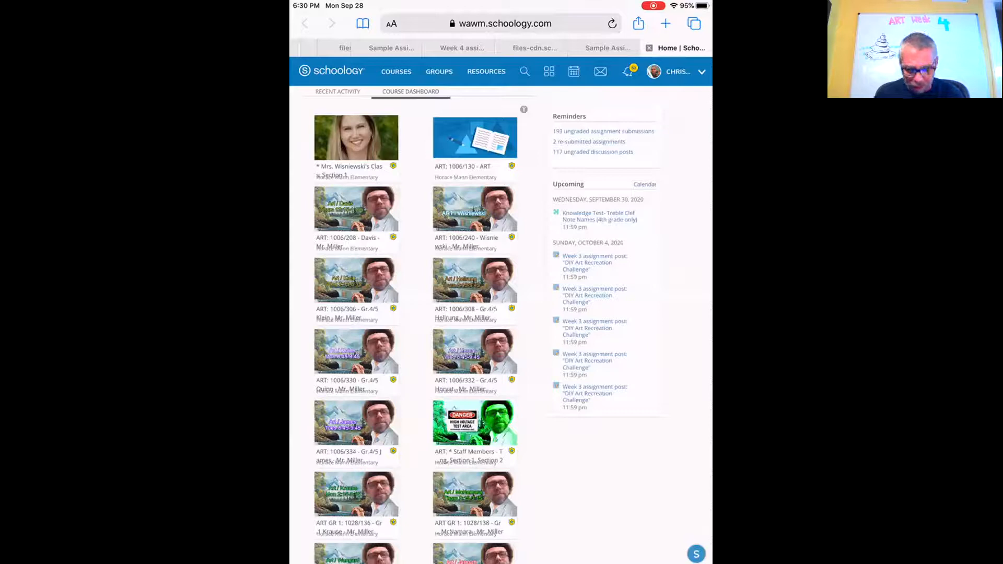
{"action": "scroll", "scroll_direction": "down", "scroll_amount": 3}
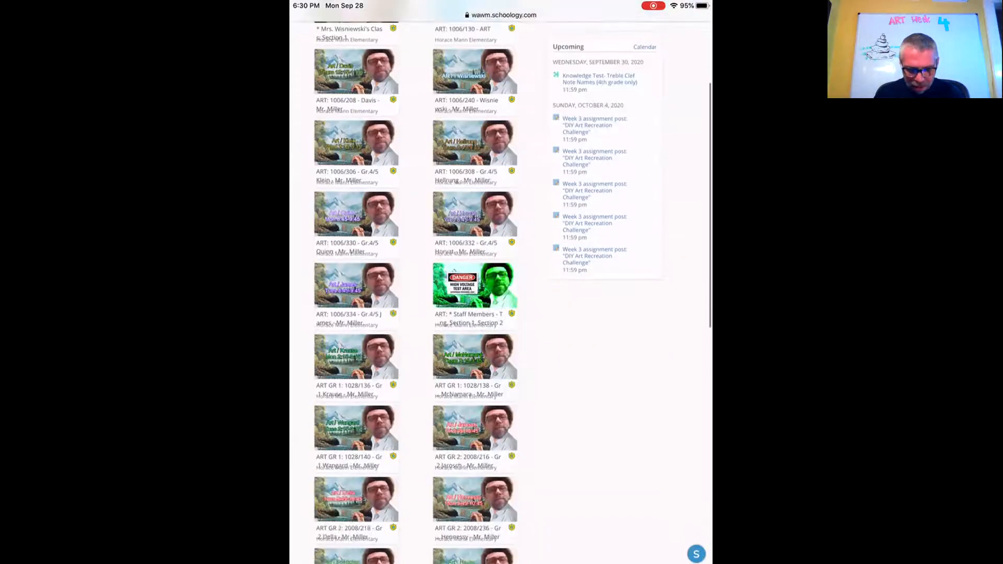
{"action": "scroll", "scroll_direction": "down", "scroll_amount": 3}
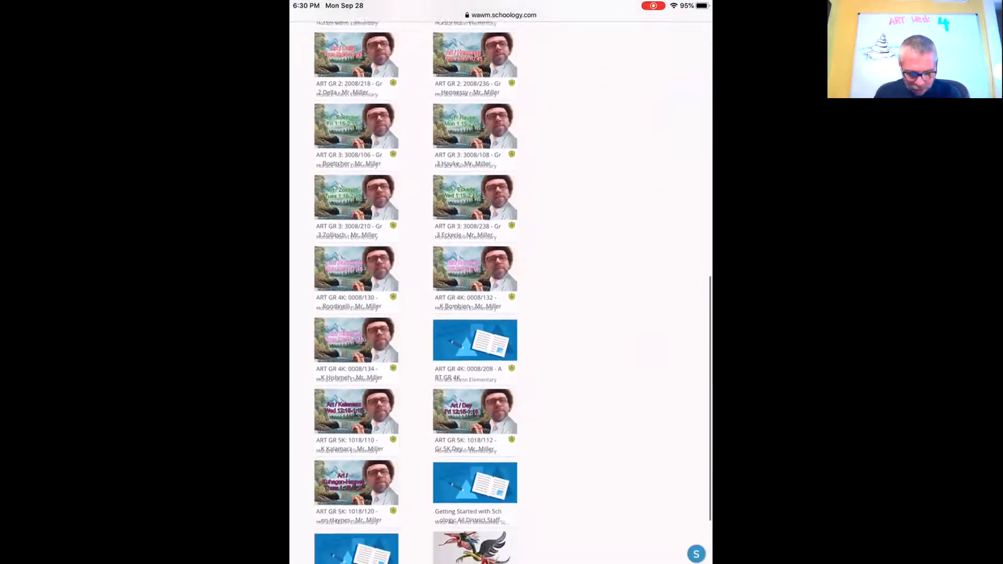
{"action": "scroll", "scroll_direction": "up", "scroll_amount": 3}
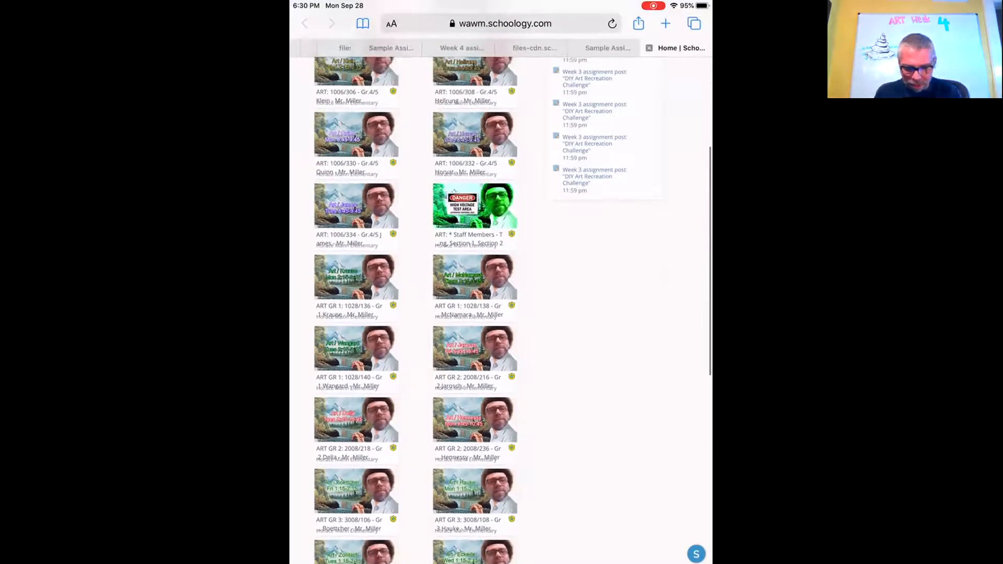
{"action": "scroll", "scroll_direction": "down", "scroll_amount": 3}
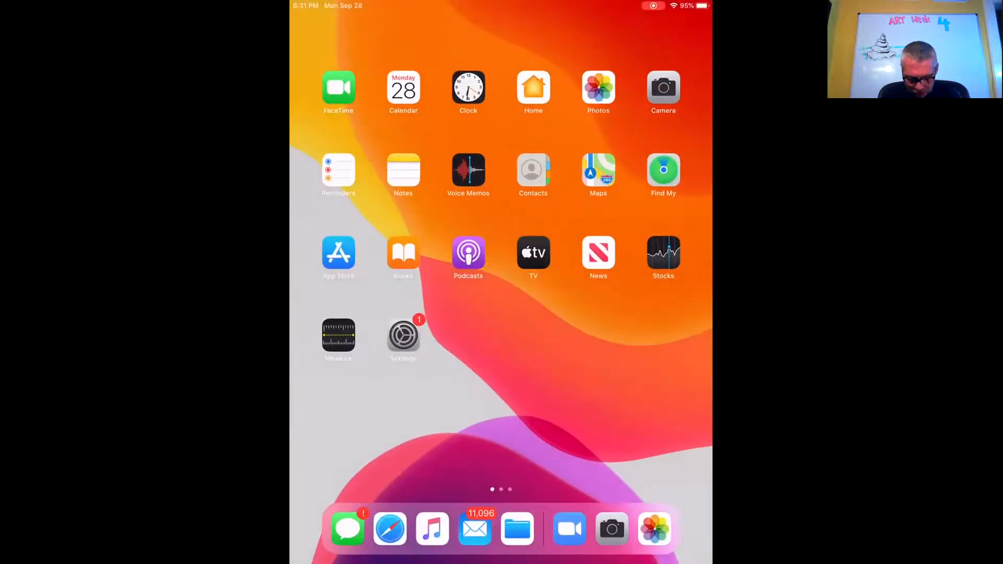
- From the iPad course dashboard, enter the 4K art course 0008/134 and look over its materials
{"action": "left_click", "coordinate": [388, 529]}
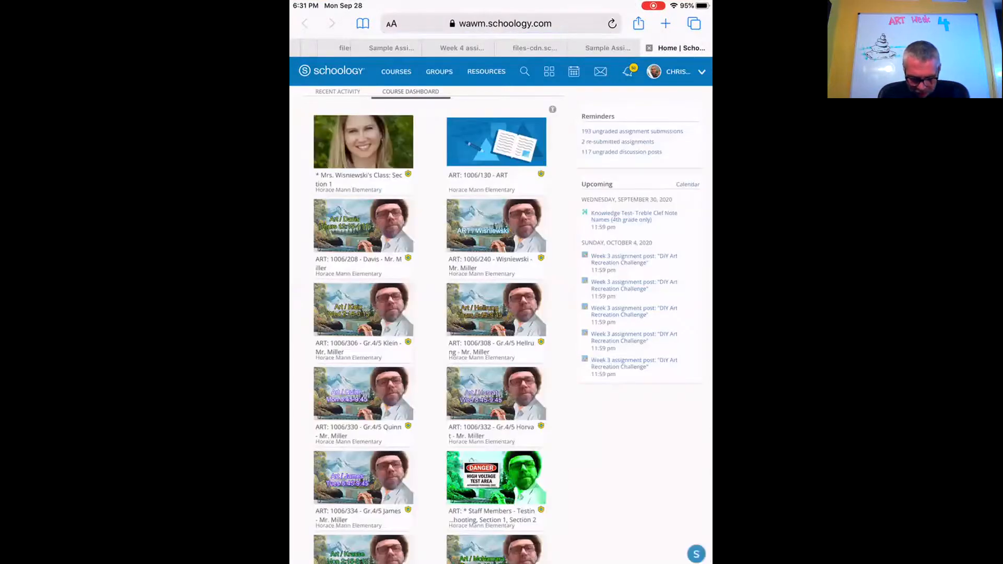
{"action": "scroll", "scroll_direction": "down", "scroll_amount": 3}
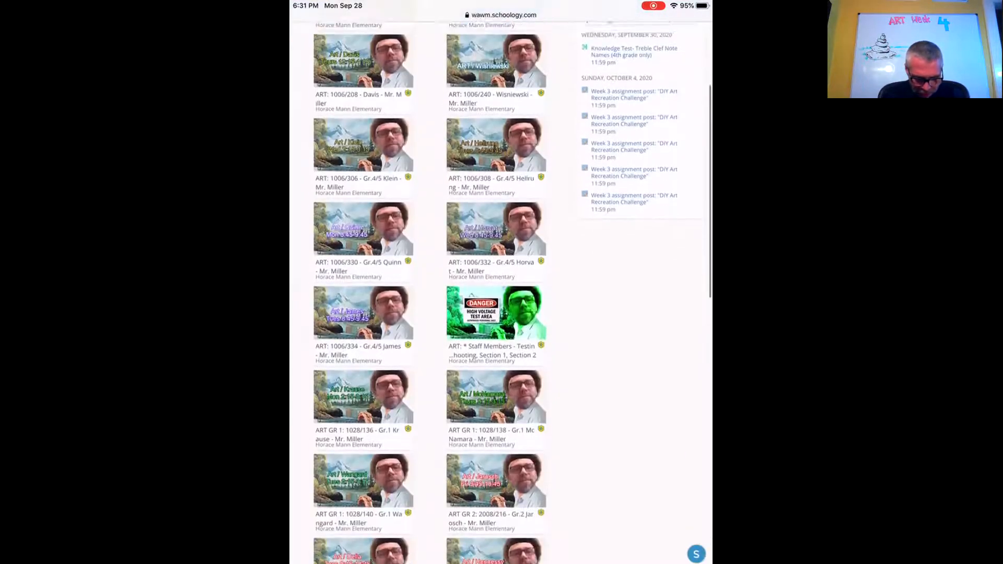
{"action": "scroll", "scroll_direction": "down", "scroll_amount": 3}
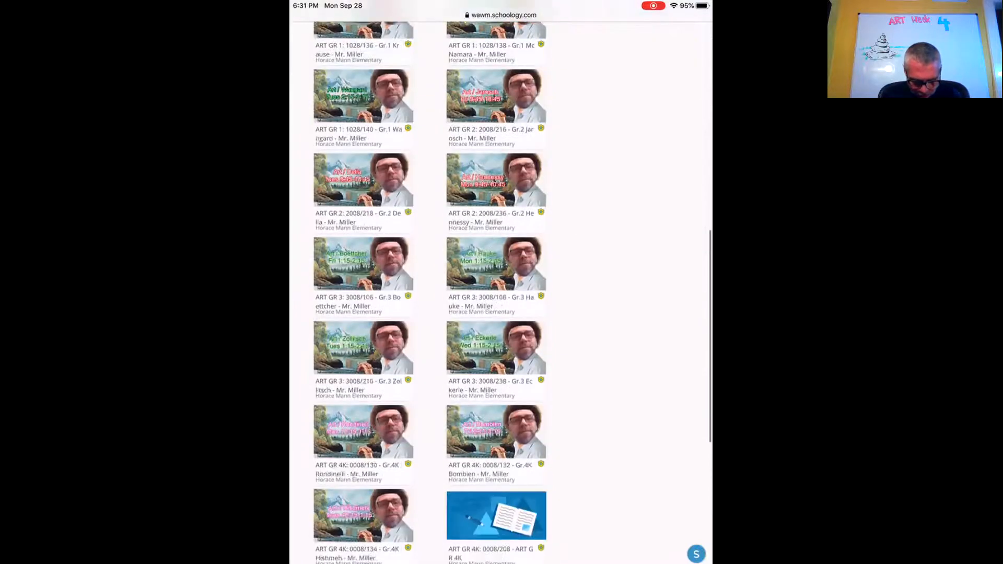
{"action": "scroll", "scroll_direction": "down", "scroll_amount": 3}
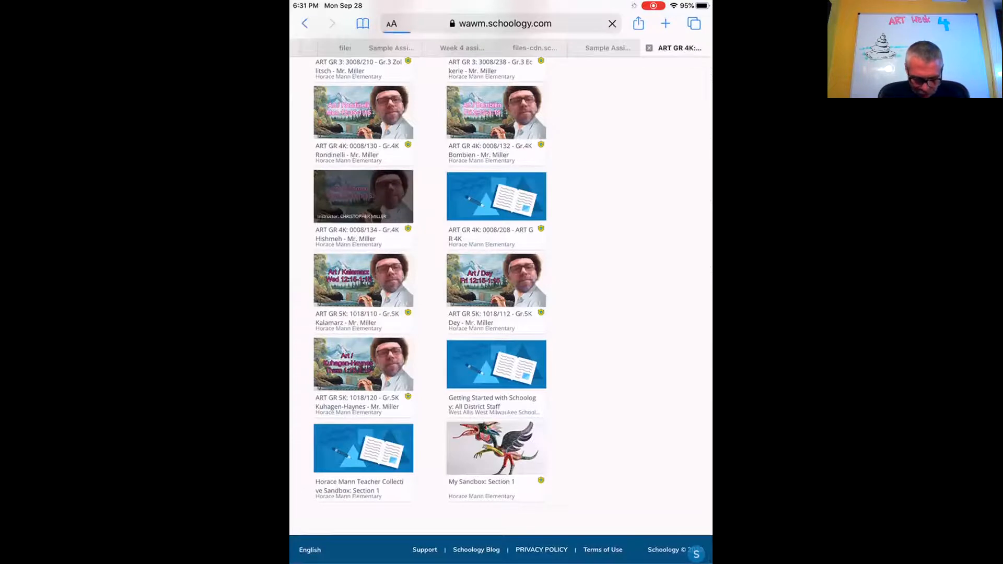
{"action": "left_click", "coordinate": [363, 195]}
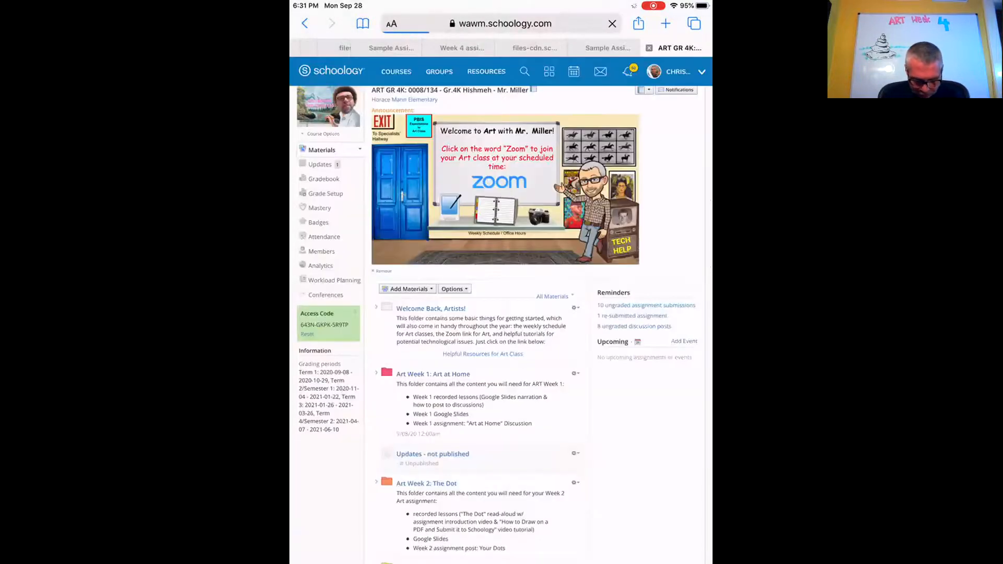
{"action": "scroll", "scroll_direction": "down", "scroll_amount": 3}
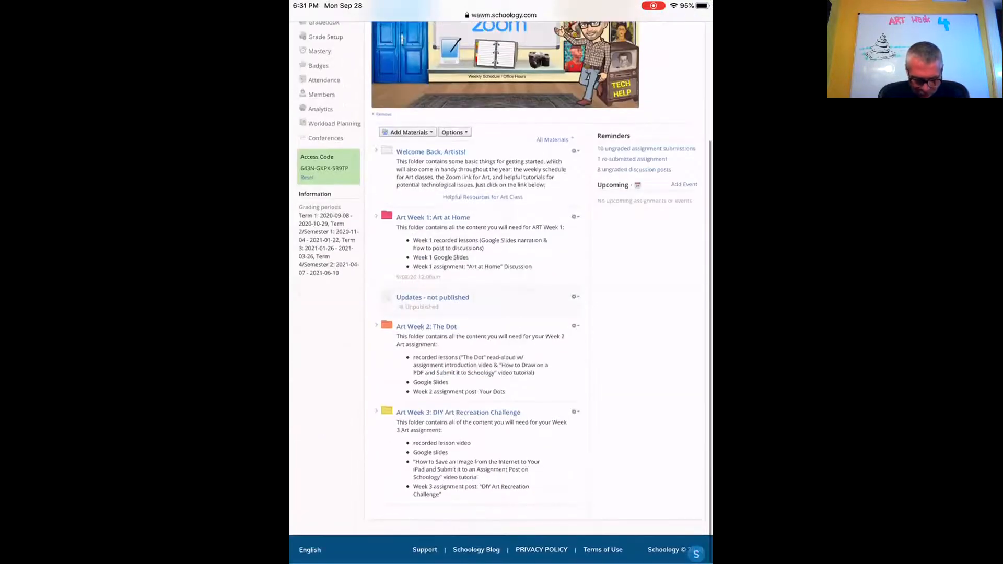
{"action": "scroll", "scroll_direction": "up", "scroll_amount": 3}
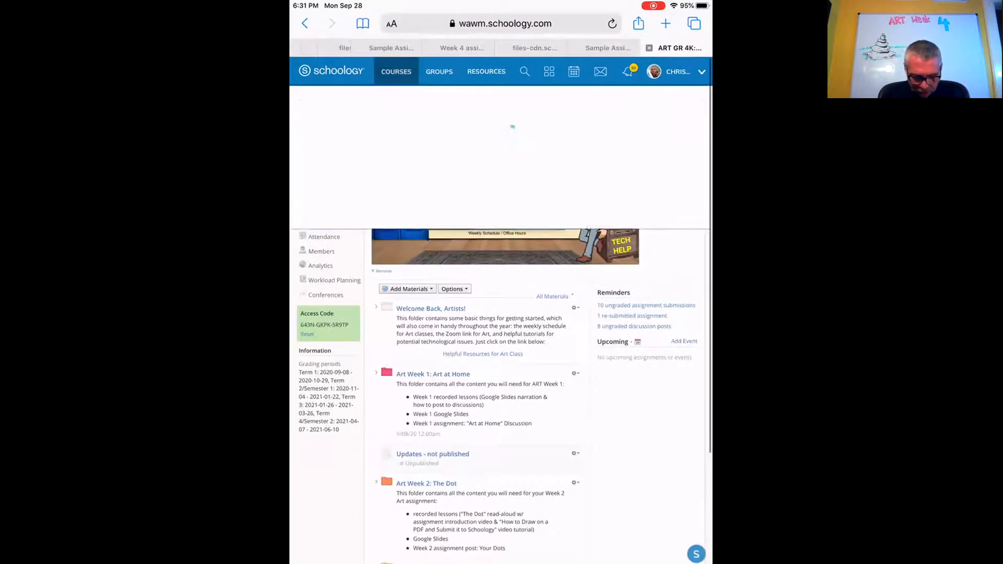
- Switch to the Staff Members testing course and scroll its materials to Art Week 4: Cairns
{"action": "left_click", "coordinate": [395, 71]}
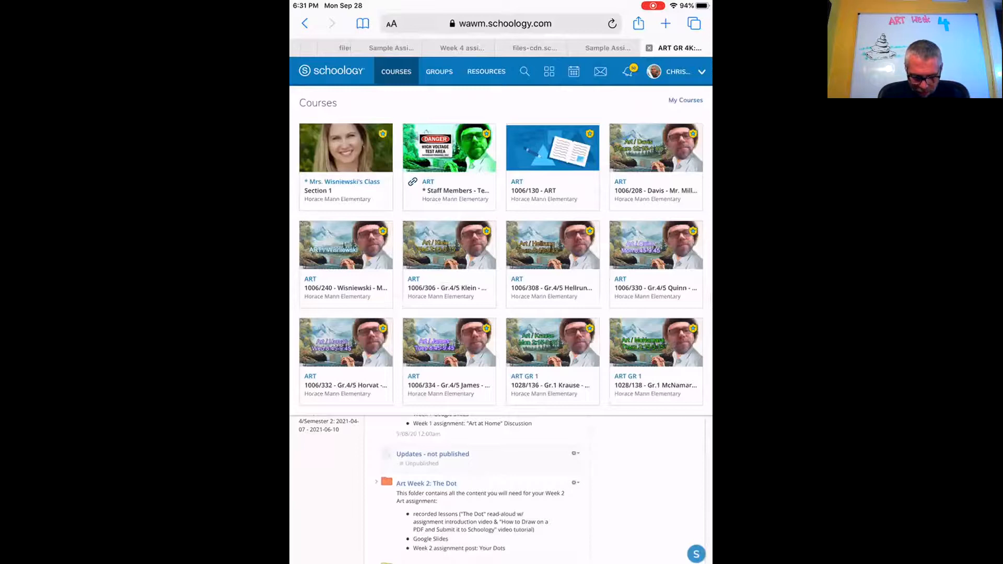
{"action": "left_click", "coordinate": [448, 148]}
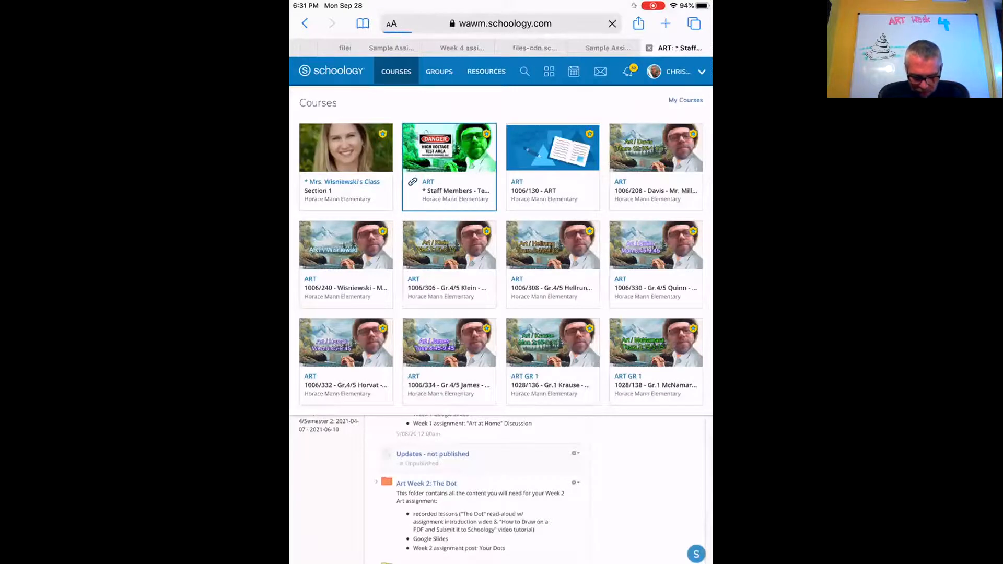
{"action": "scroll", "scroll_direction": "down", "scroll_amount": 3}
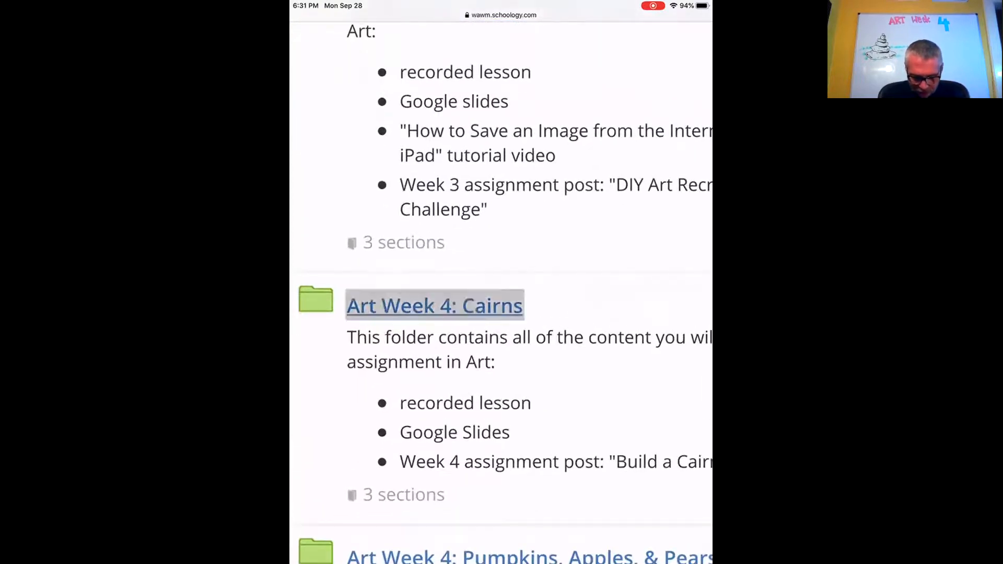
- Enter the Art Week 4: Cairns folder and bring up the Week 4 'Build a Cairn' assignment
{"action": "left_click", "coordinate": [435, 305]}
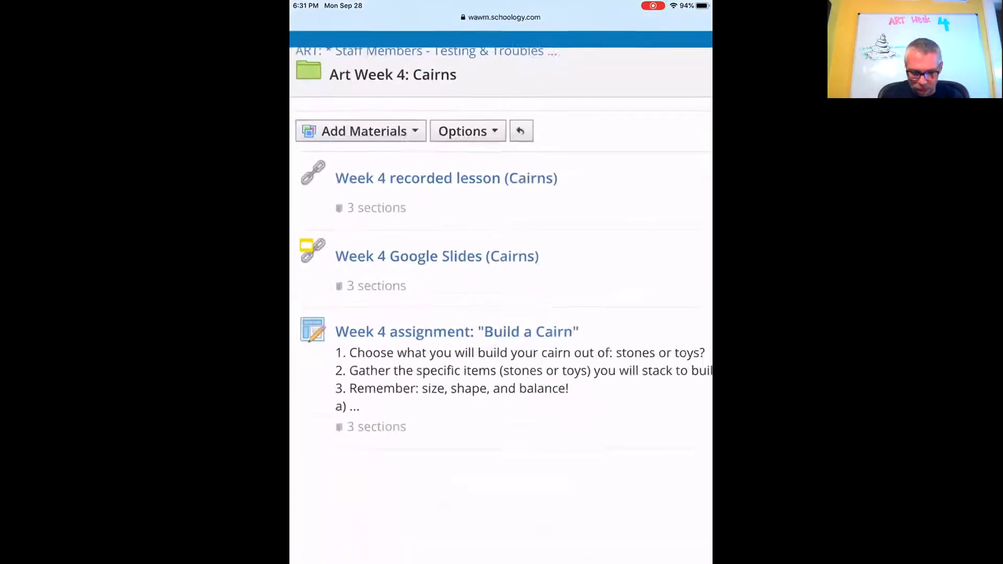
{"action": "scroll", "scroll_direction": "up", "scroll_amount": 3}
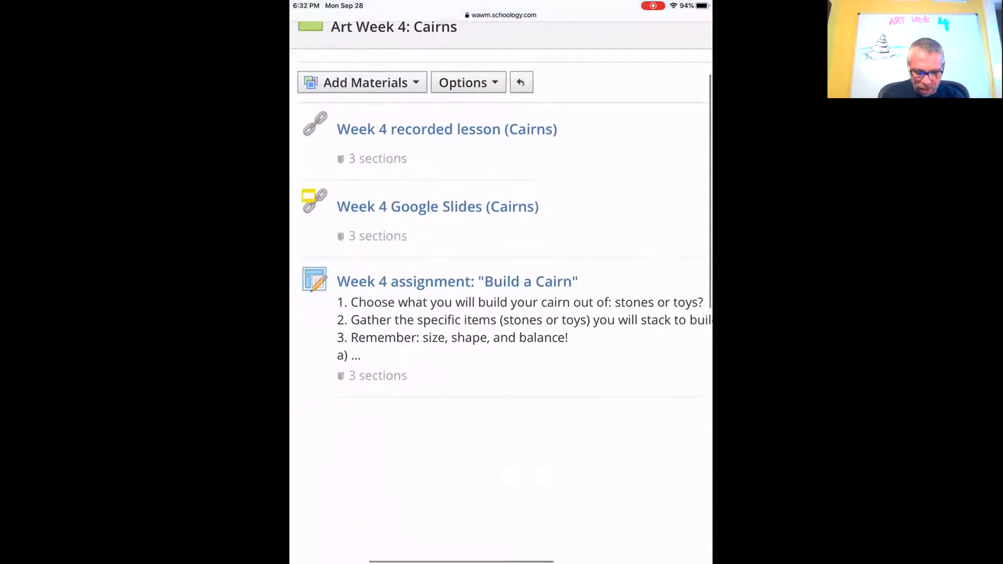
{"action": "scroll", "scroll_direction": "up", "scroll_amount": 3}
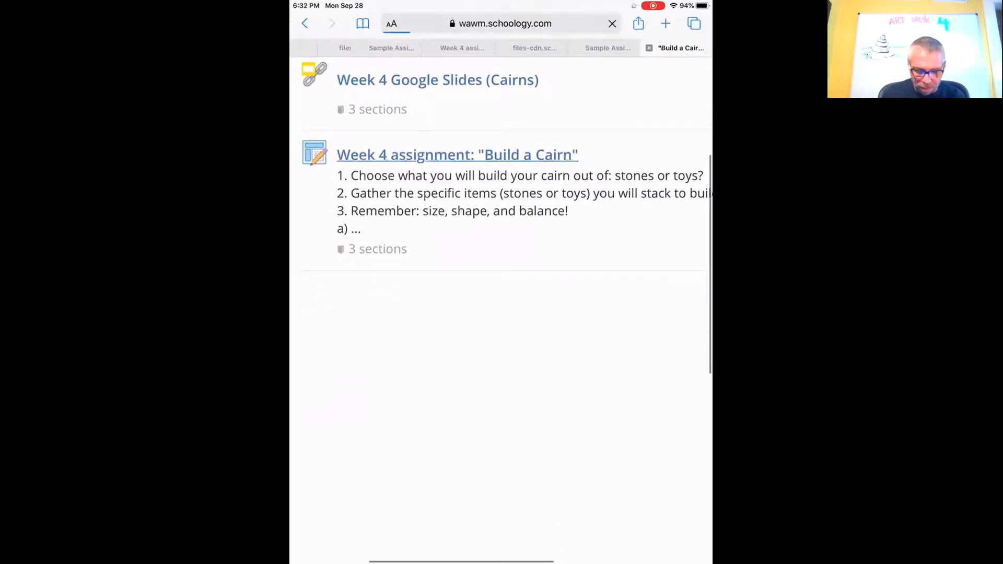
{"action": "left_click", "coordinate": [457, 154]}
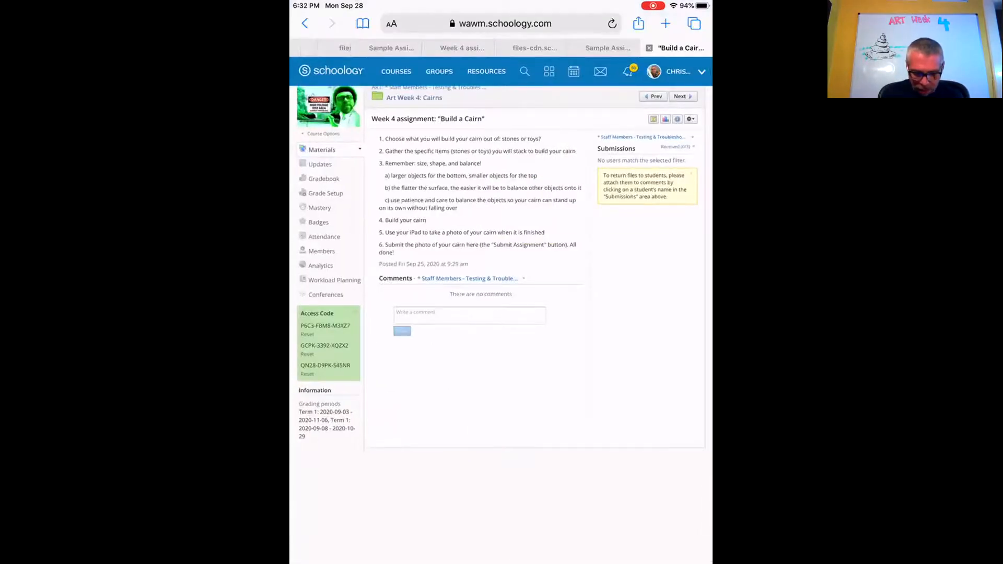
- Go to Horace Mann Teacher Collective Sandbox Section 1 and view its Sample Assignment submissions
{"action": "left_click", "coordinate": [396, 71]}
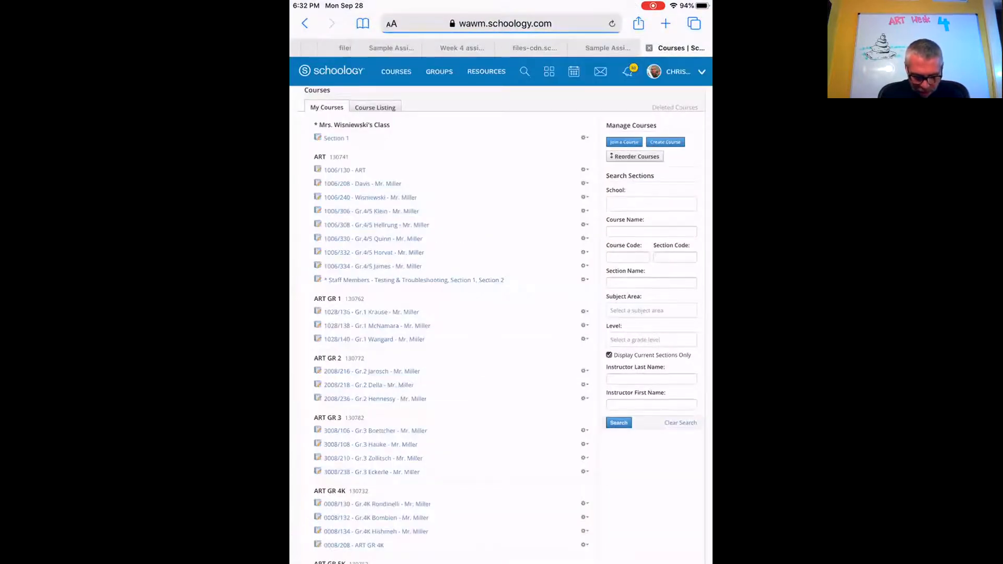
{"action": "scroll", "scroll_direction": "down", "scroll_amount": 3}
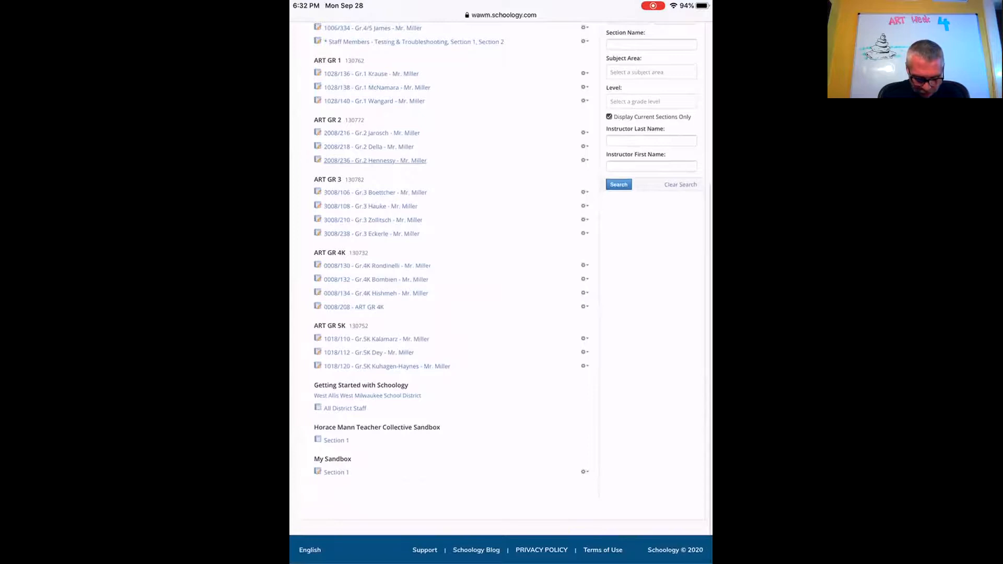
{"action": "left_click", "coordinate": [336, 440]}
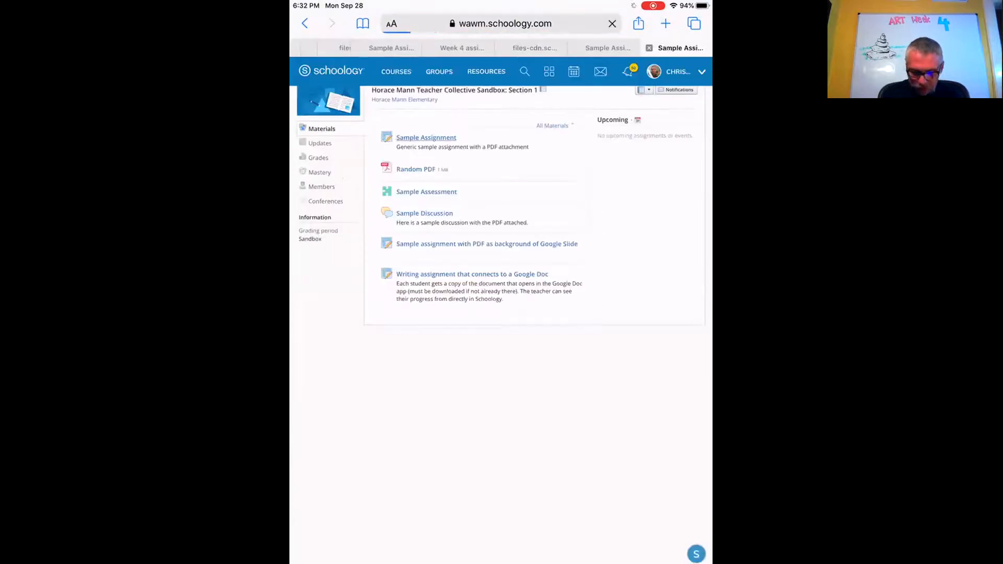
{"action": "left_click", "coordinate": [426, 136]}
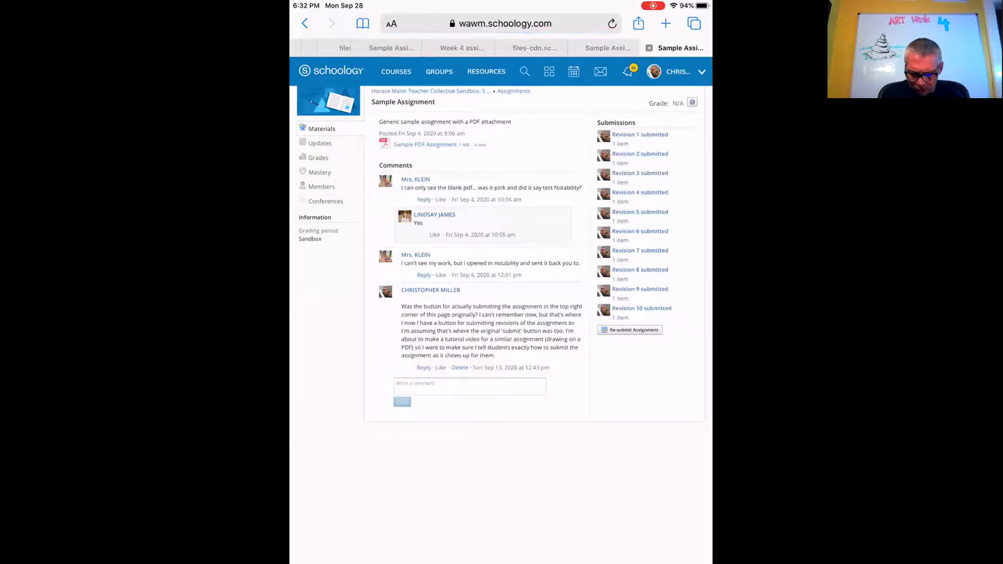
{"action": "scroll", "scroll_direction": "down", "scroll_amount": 3}
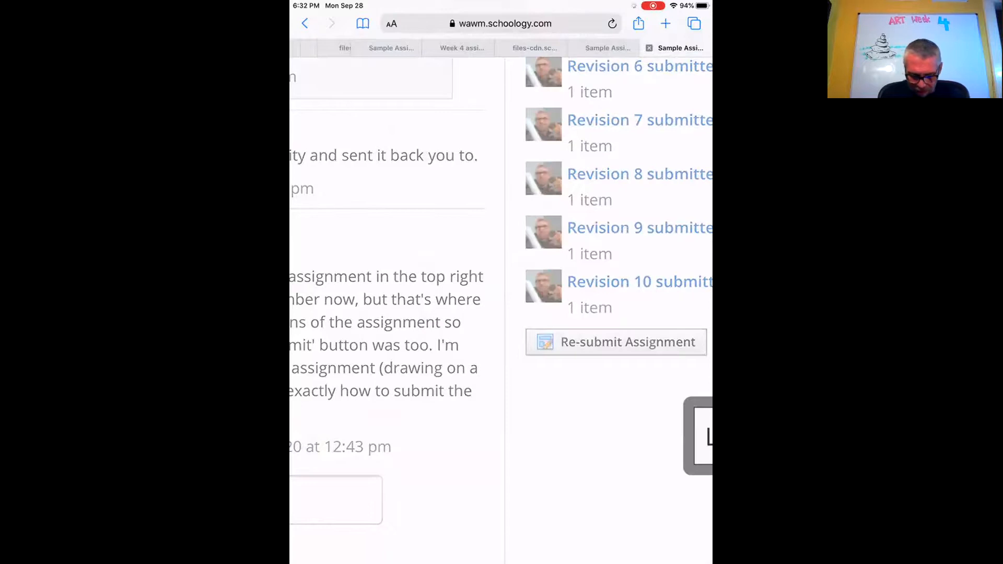
- Start a re-submission of the Sample Assignment and choose to attach a file
{"action": "left_click", "coordinate": [616, 342]}
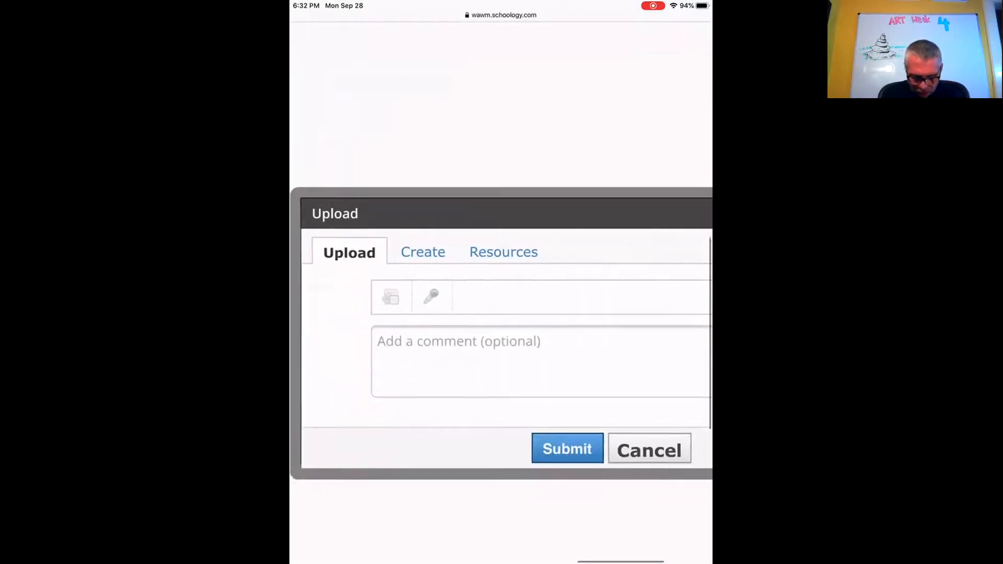
{"action": "scroll", "scroll_direction": "up", "scroll_amount": 3}
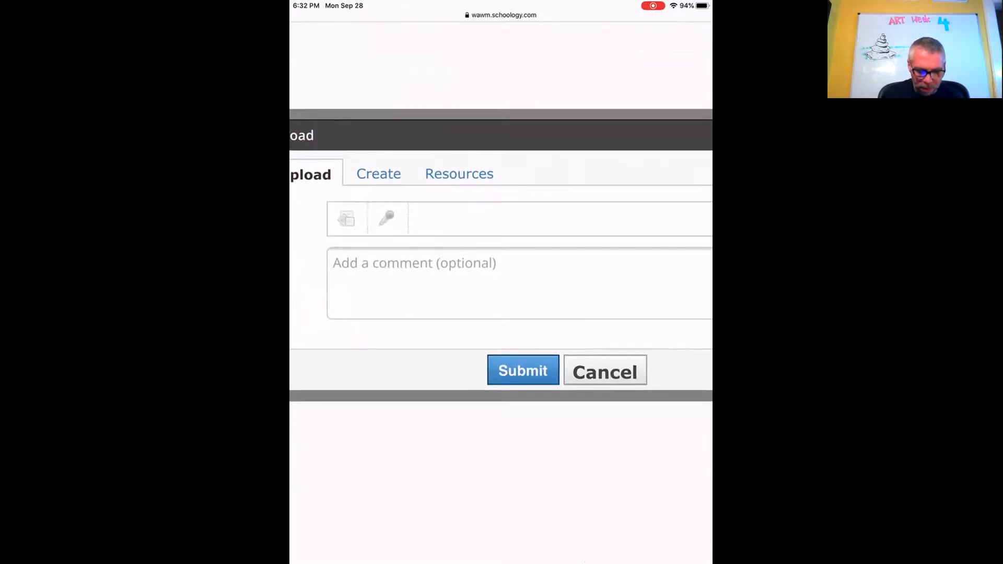
{"action": "left_click", "coordinate": [347, 219]}
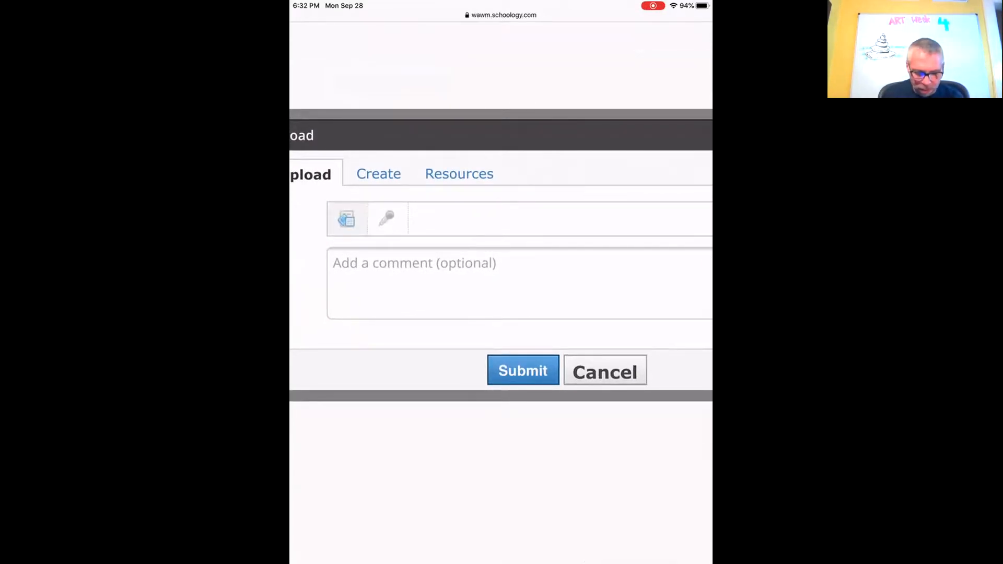
{"action": "left_click", "coordinate": [347, 218]}
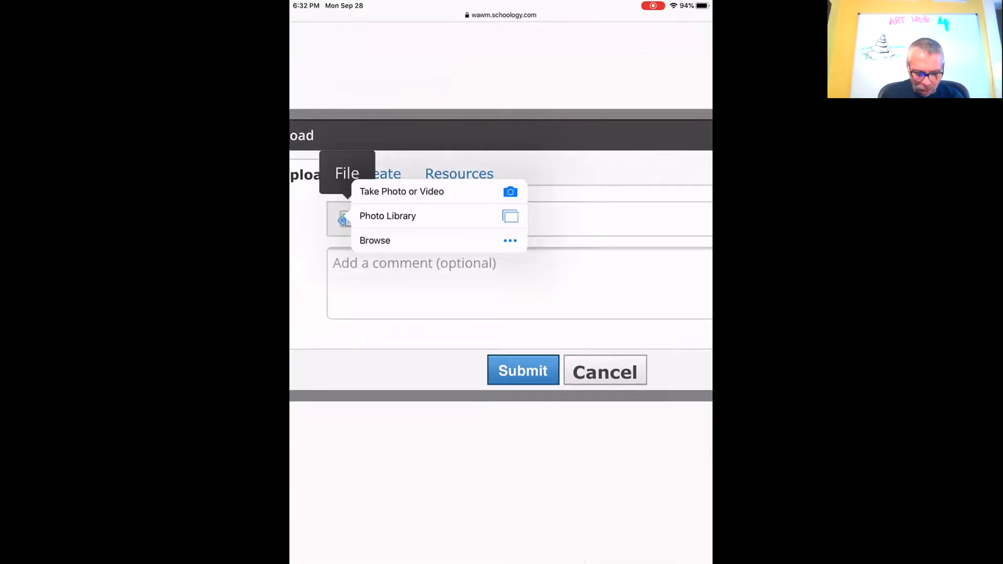
- Pick the cairn photo from Photo Library > Recents and finish uploading it
{"action": "left_click", "coordinate": [387, 215]}
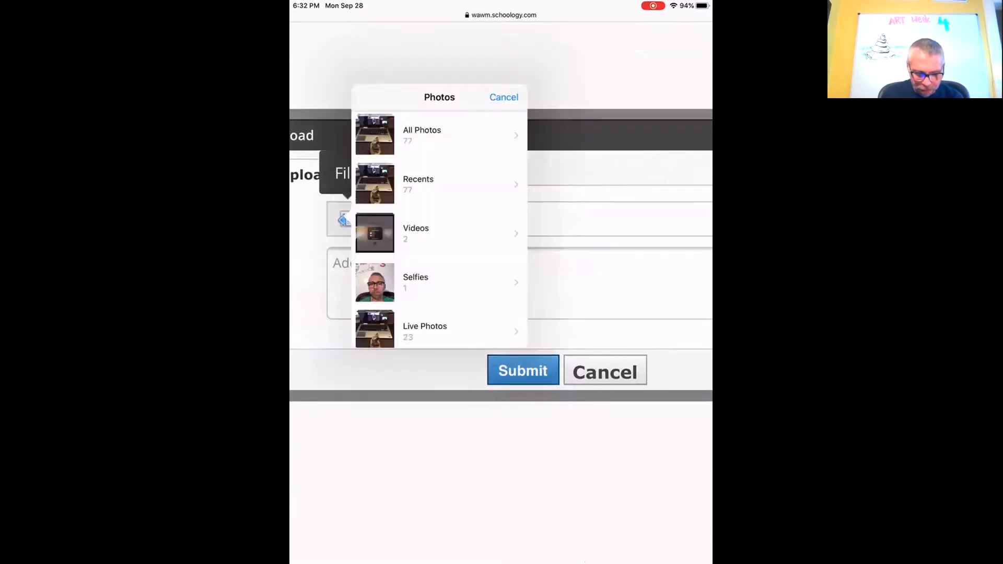
{"action": "left_click", "coordinate": [418, 184]}
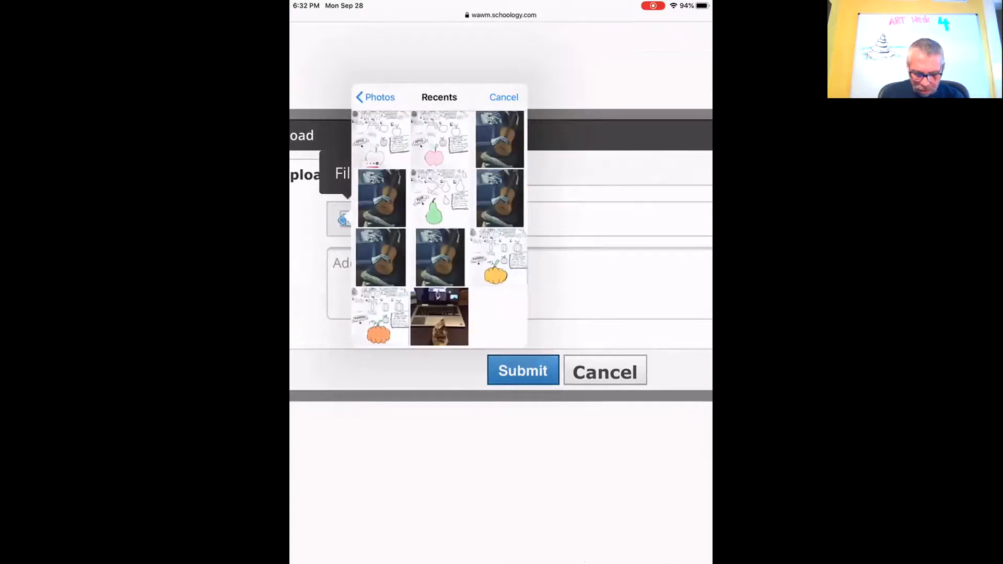
{"action": "left_click", "coordinate": [439, 317]}
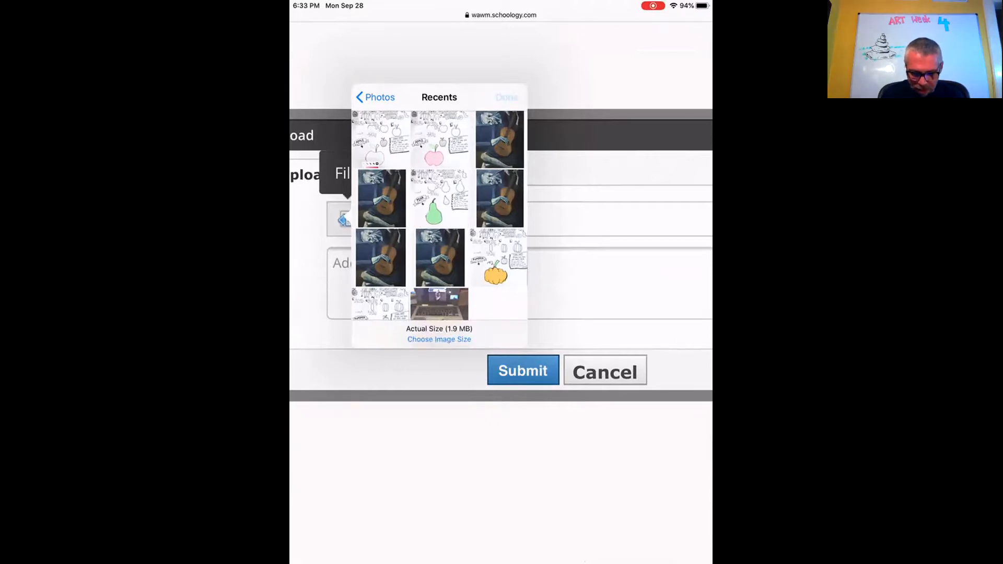
{"action": "left_click", "coordinate": [505, 97]}
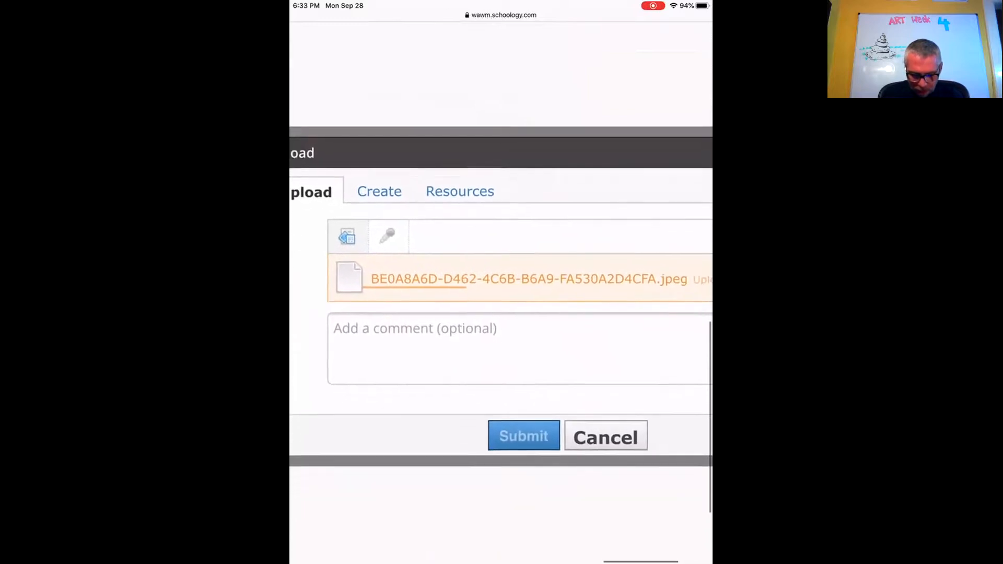
{"action": "left_click", "coordinate": [524, 436]}
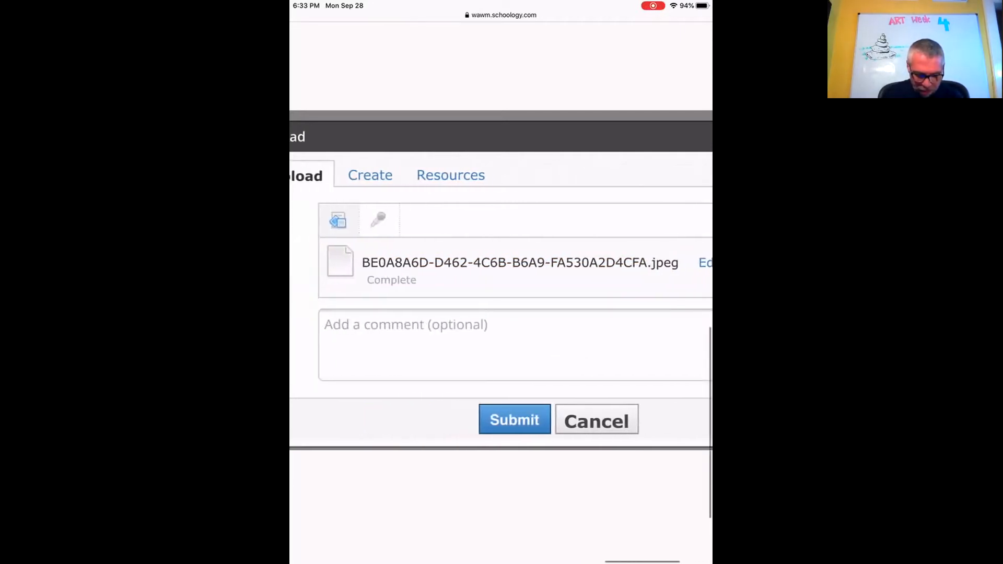
- Submit the uploaded photo so Revision 11 appears among the submissions
{"action": "left_click", "coordinate": [514, 420]}
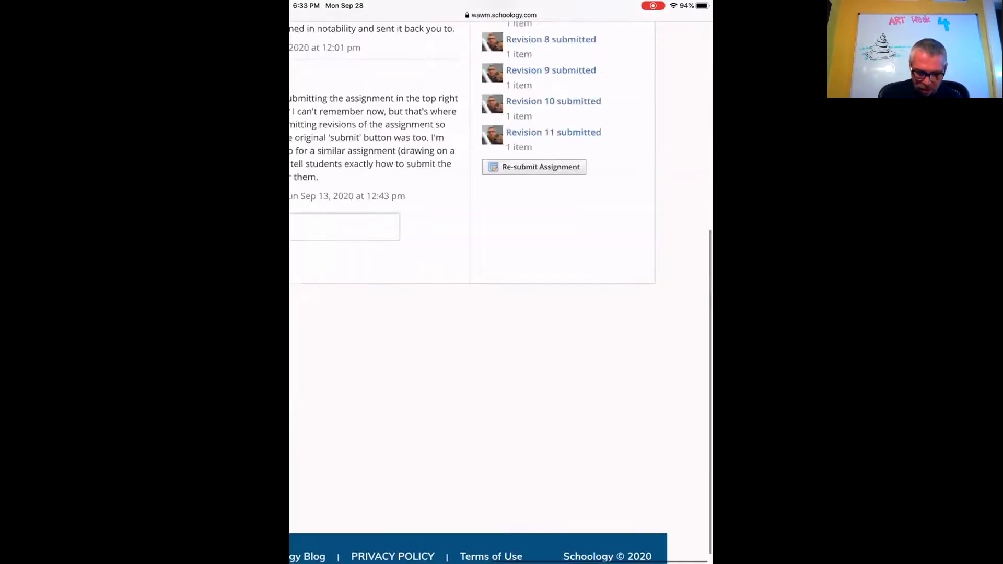
{"action": "scroll", "scroll_direction": "up", "scroll_amount": 3}
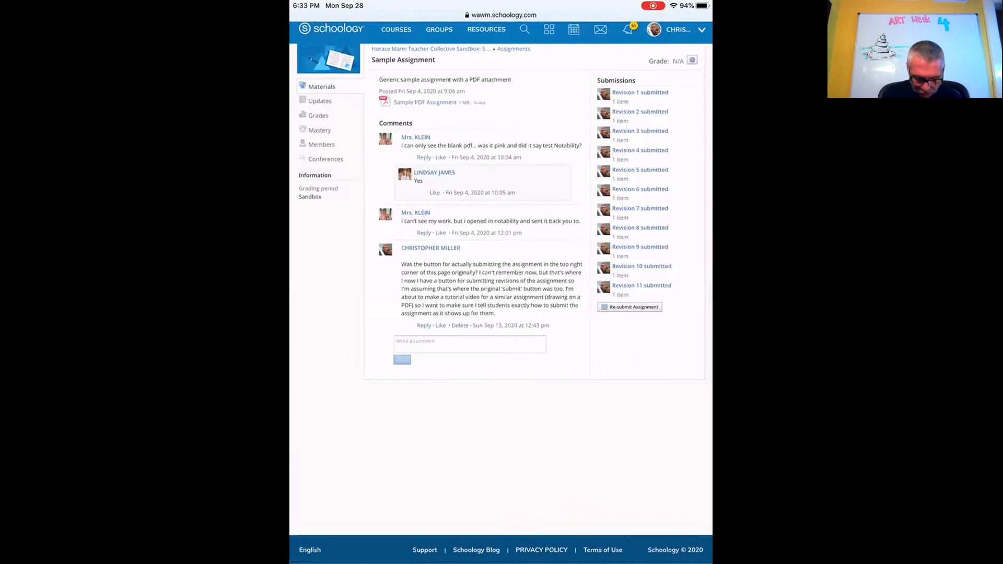